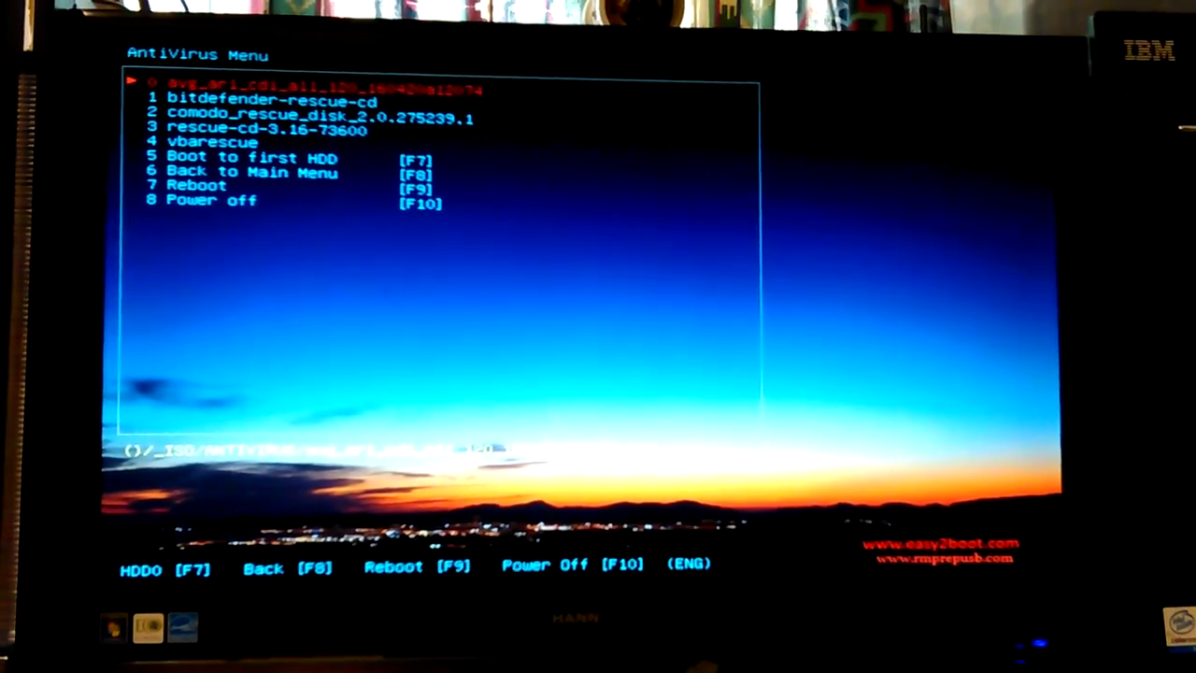
- Highlight the comodo_rescue_disk entry in the AntiVirus Menu, ready to boot
key(Down)
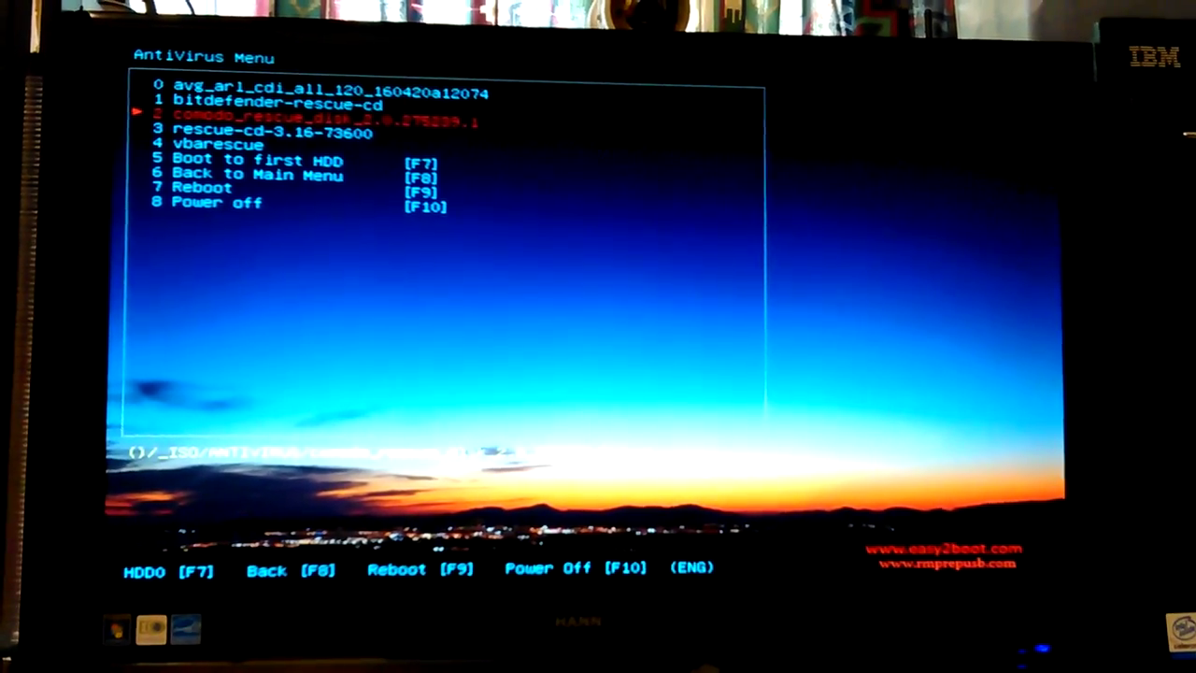